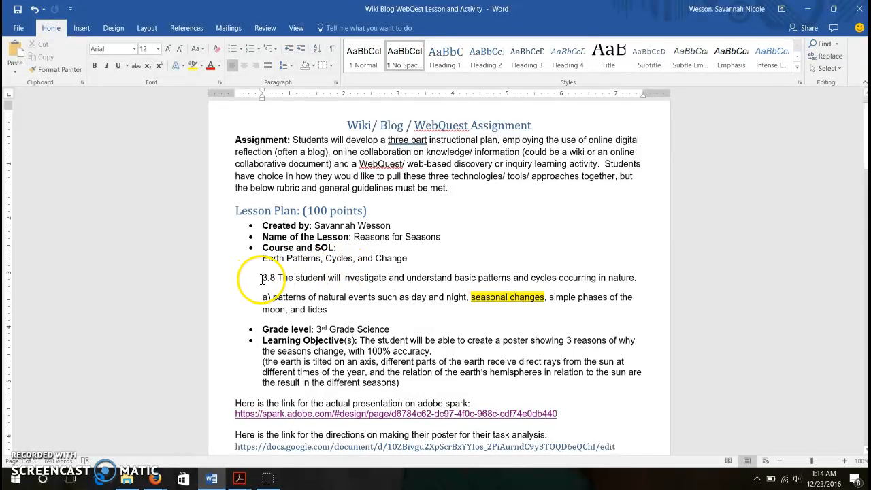
mouse_move(317, 286)
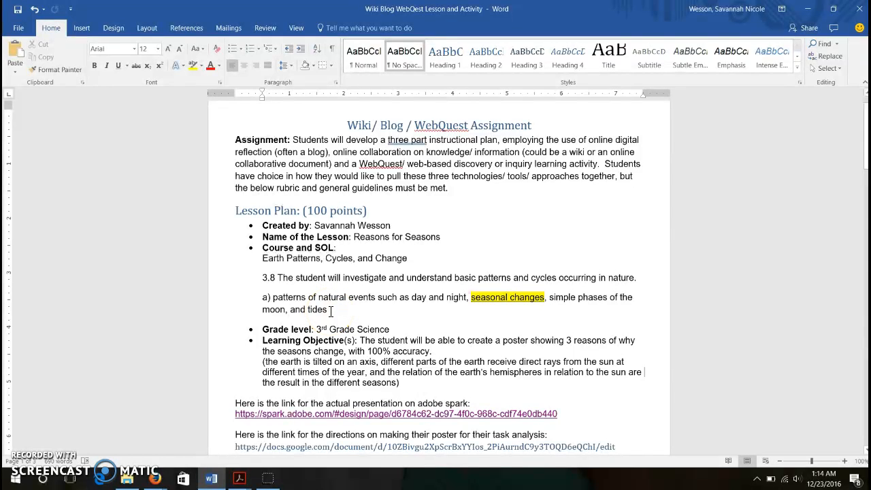
mouse_move(466, 320)
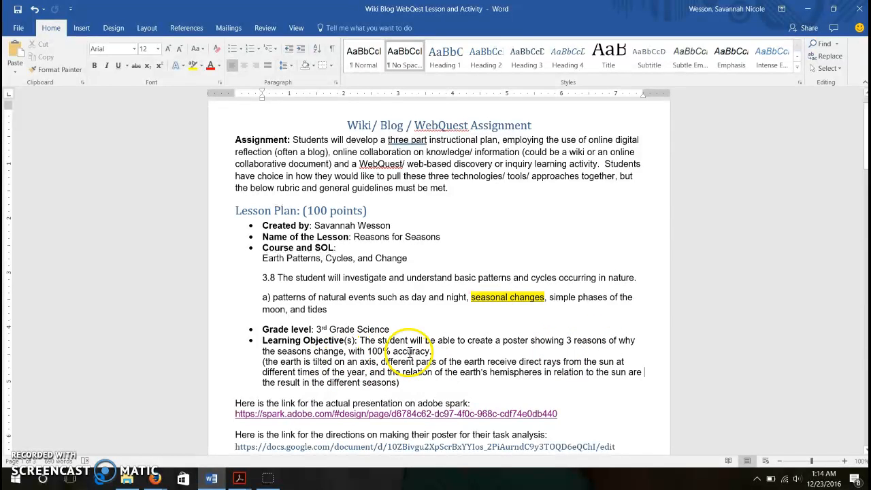
Scroll the lesson plan to the Adobe Spark presentation and poster-directions hyperlinks.
click(415, 351)
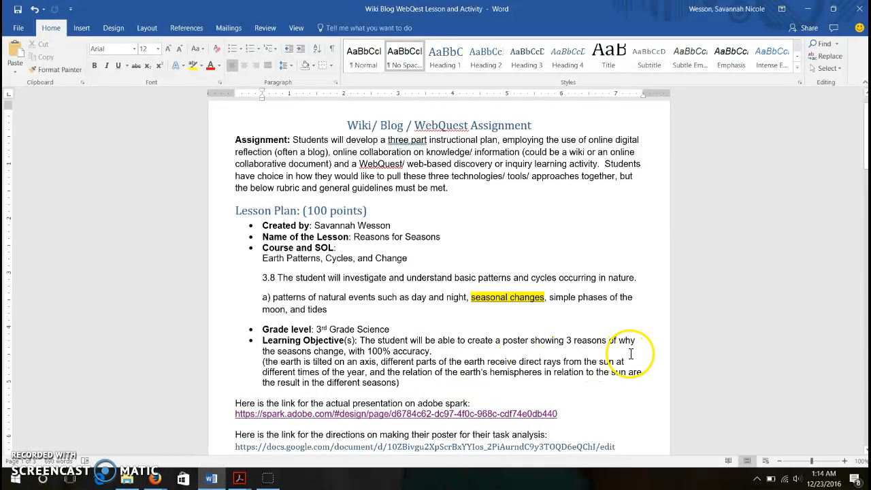
mouse_move(394, 373)
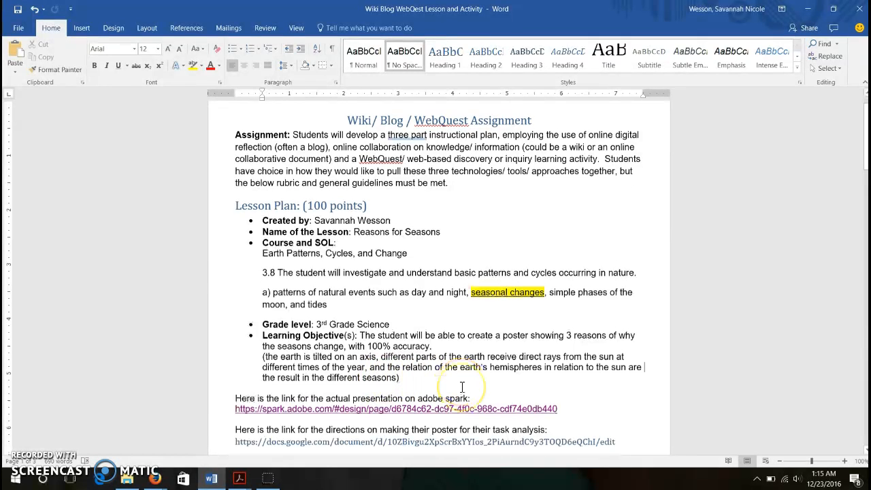
scroll(down, 3)
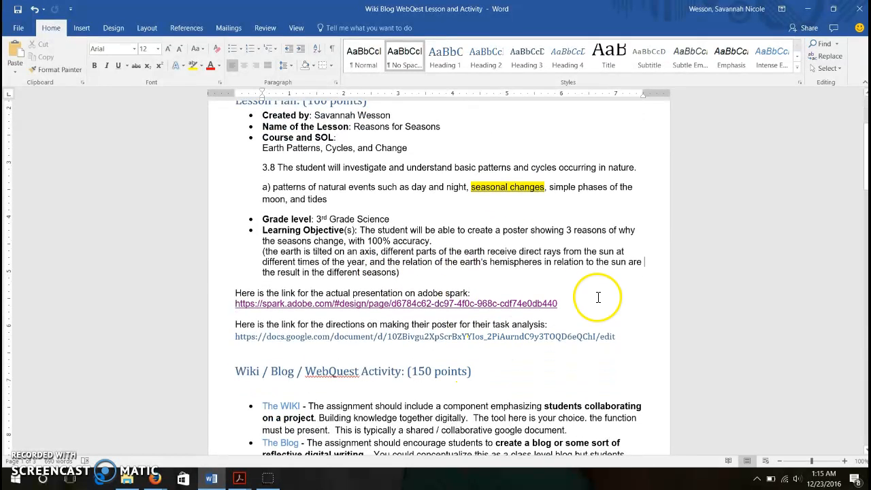
mouse_move(533, 331)
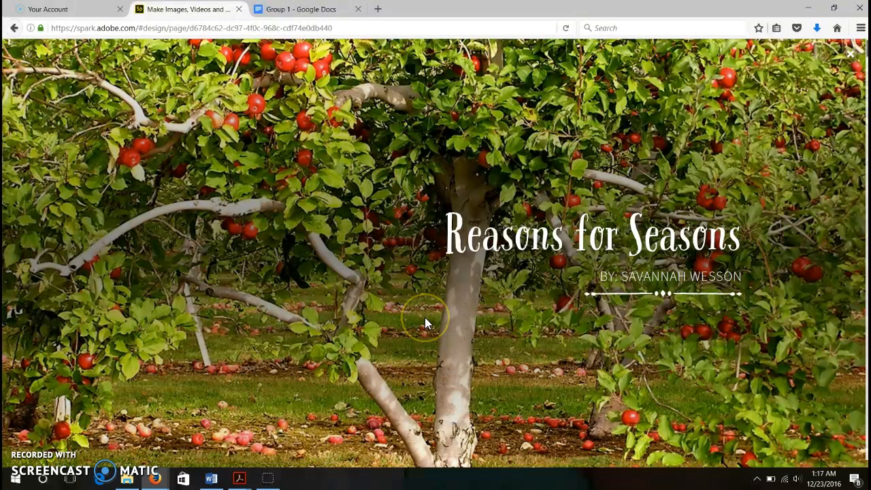
Scroll the WebQuest from its title through the sun graphic to the earth-tilt orbit diagram.
scroll(down, 3)
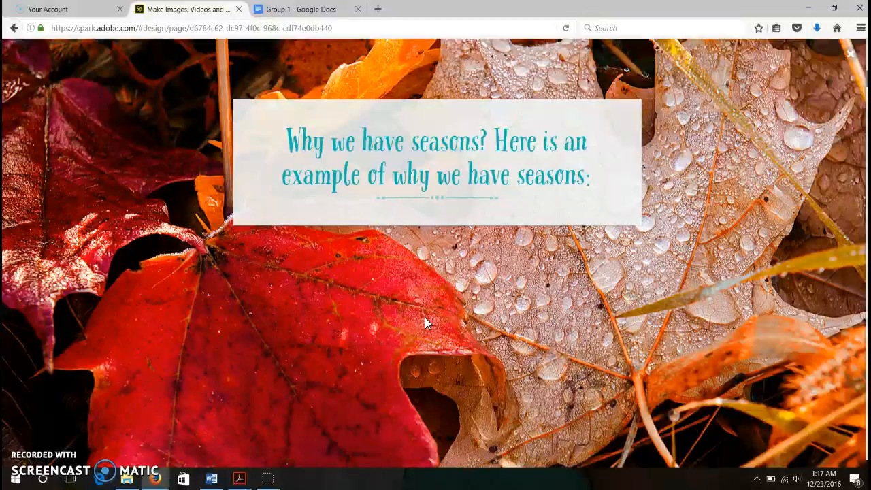
scroll(down, 3)
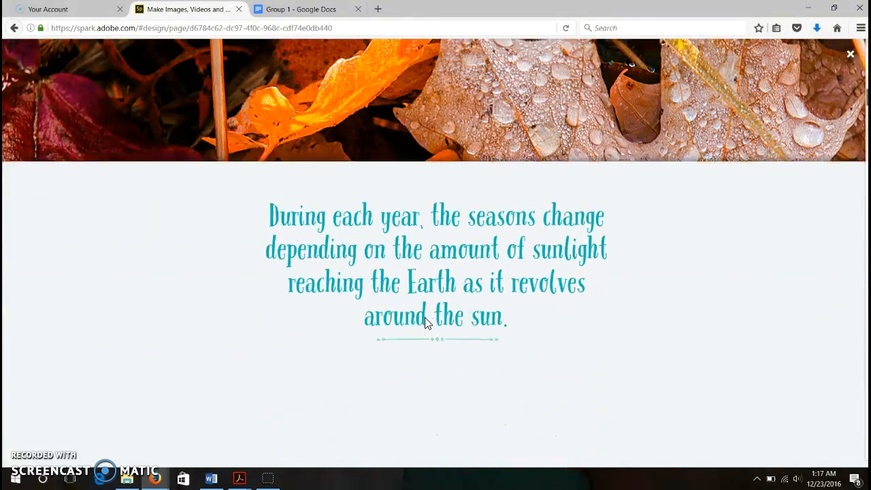
scroll(down, 3)
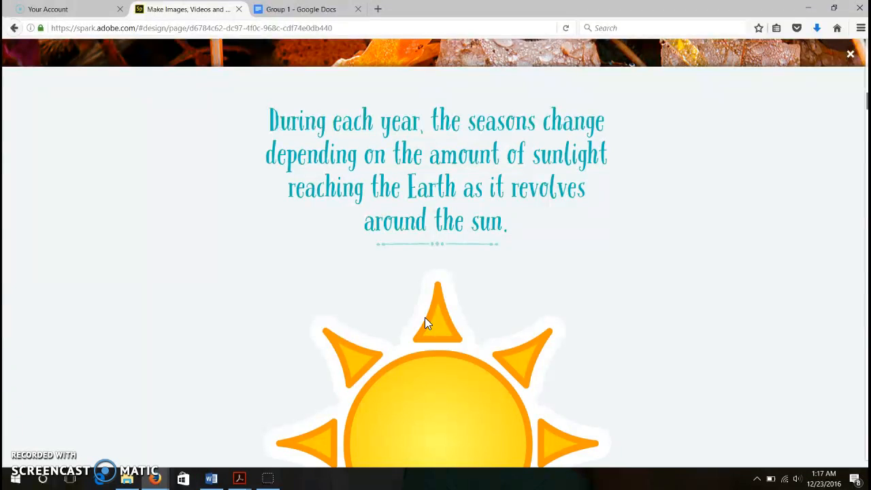
scroll(down, 3)
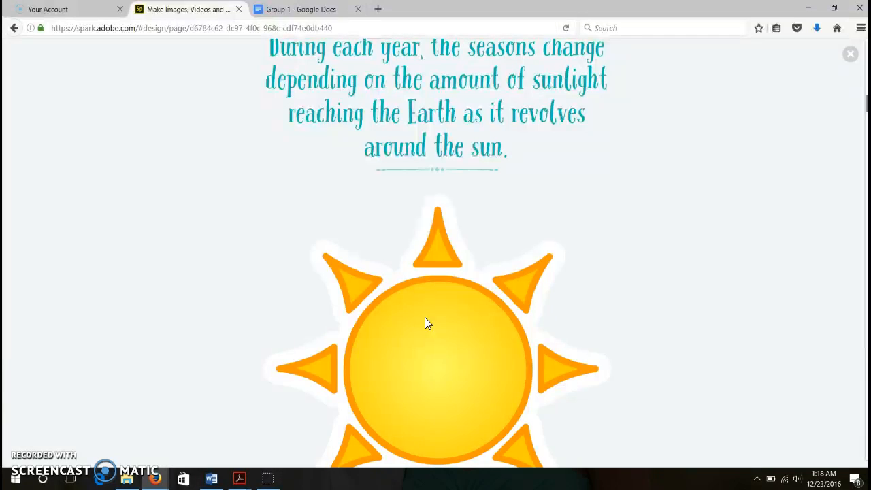
scroll(down, 3)
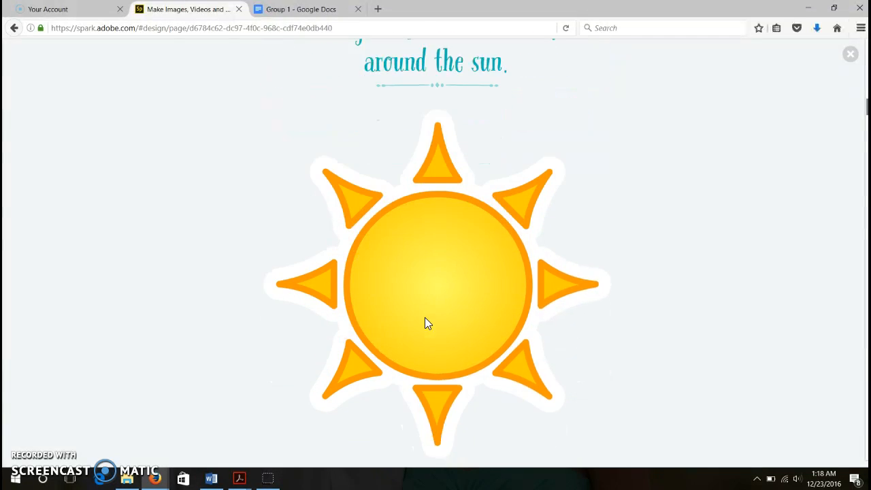
scroll(down, 3)
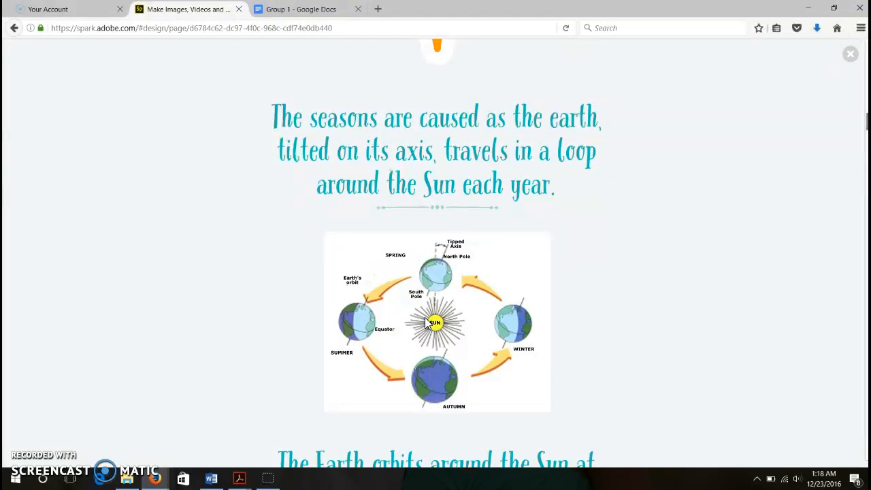
Scroll past the orbit diagram and Earth's tilt explanation to the seasons wheel.
scroll(down, 3)
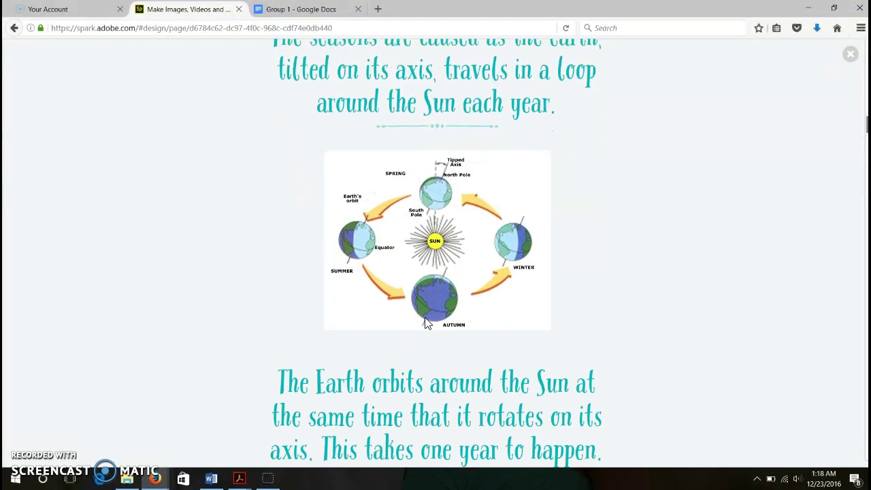
scroll(down, 3)
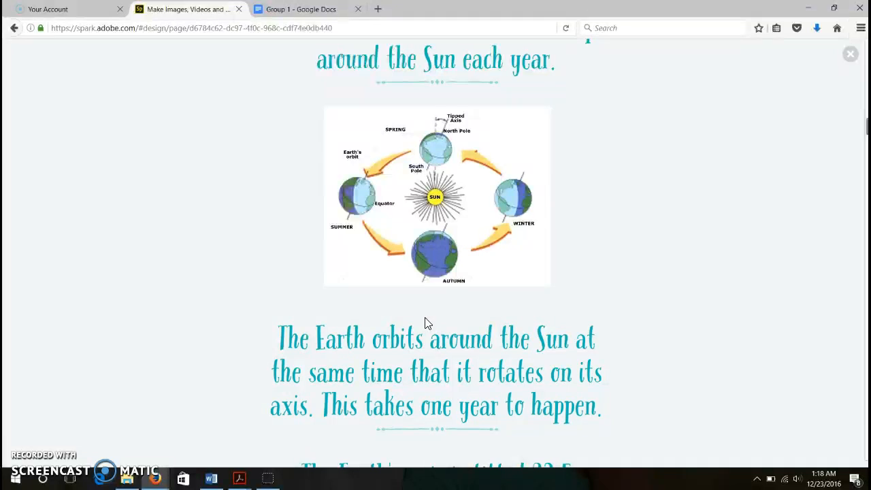
scroll(down, 3)
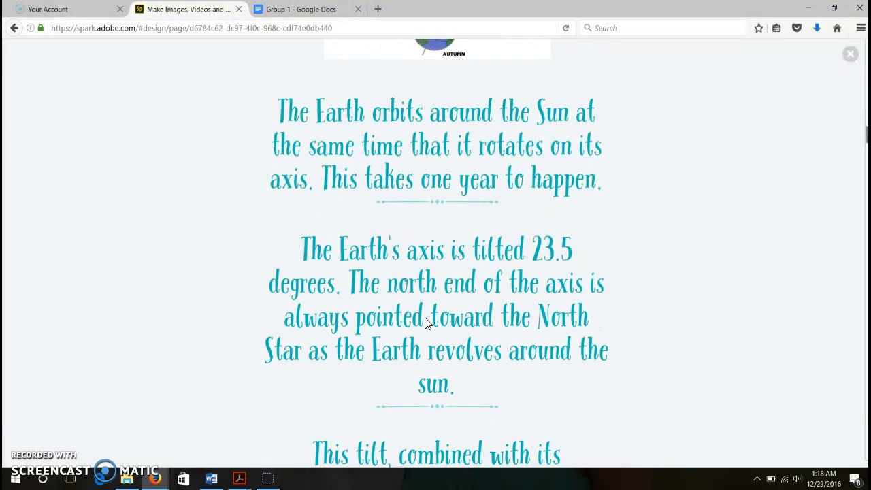
scroll(down, 3)
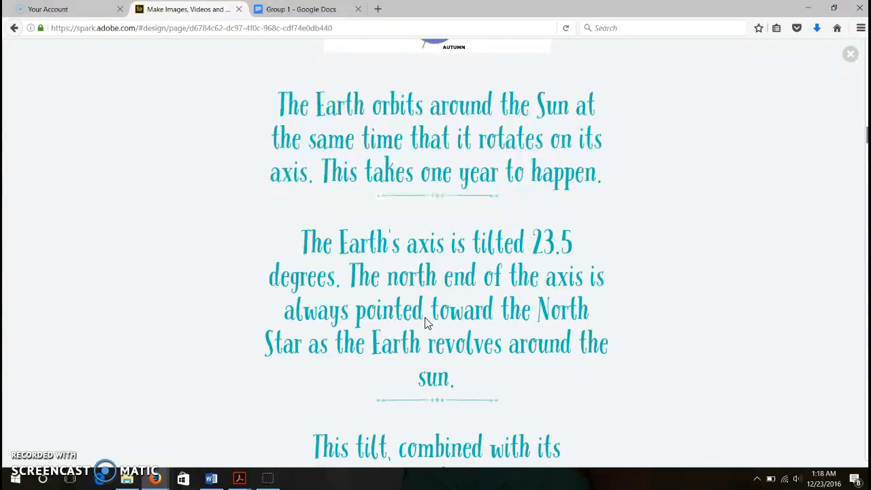
scroll(down, 3)
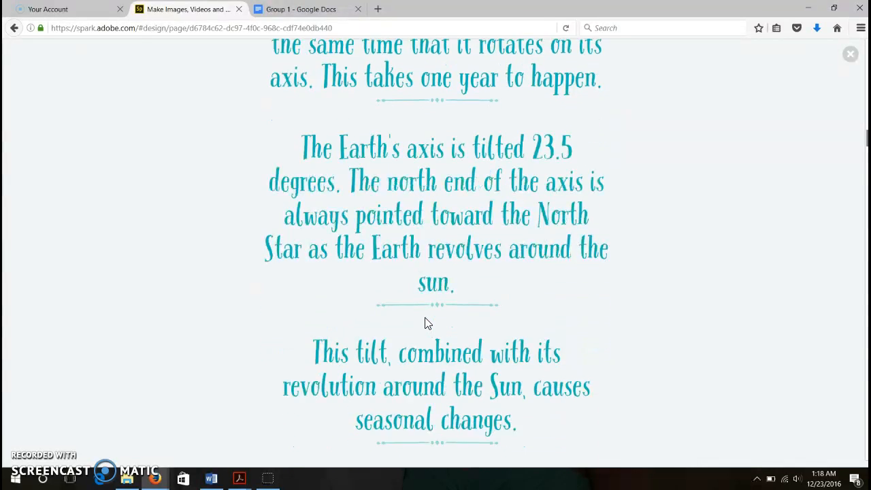
Scroll on to the 'Remember!' reminder about direct sun rays at different times of year.
scroll(down, 3)
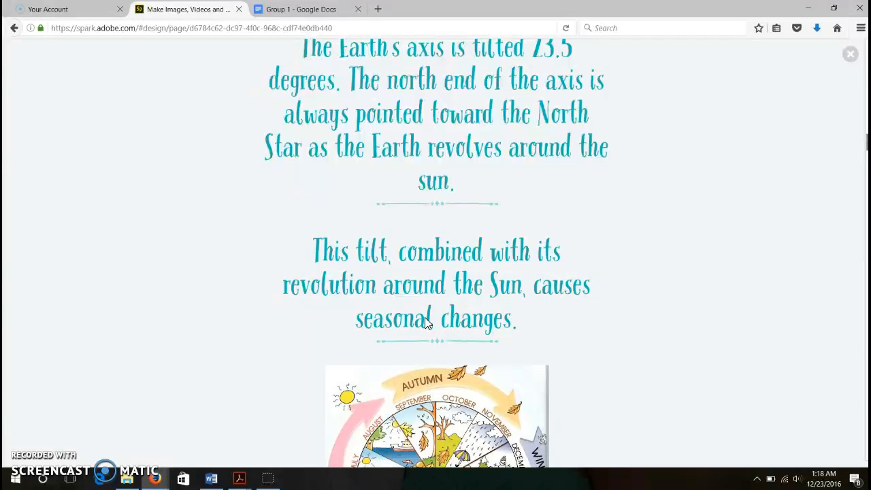
scroll(down, 3)
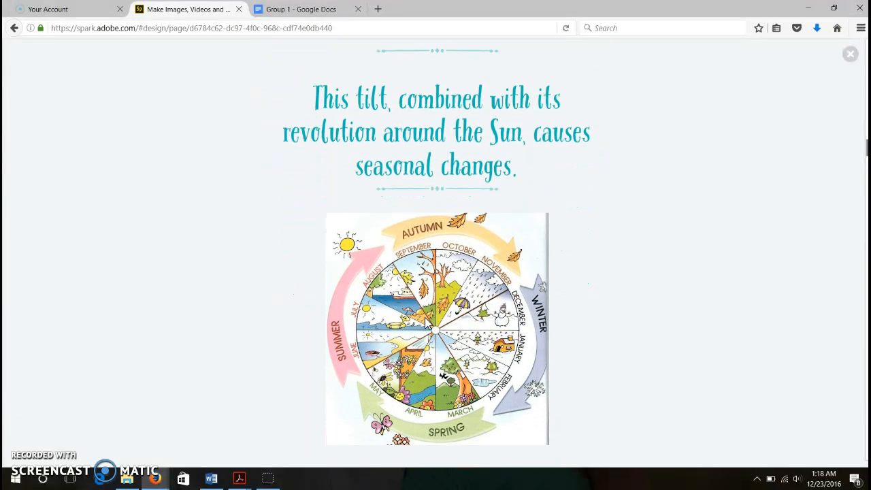
scroll(down, 3)
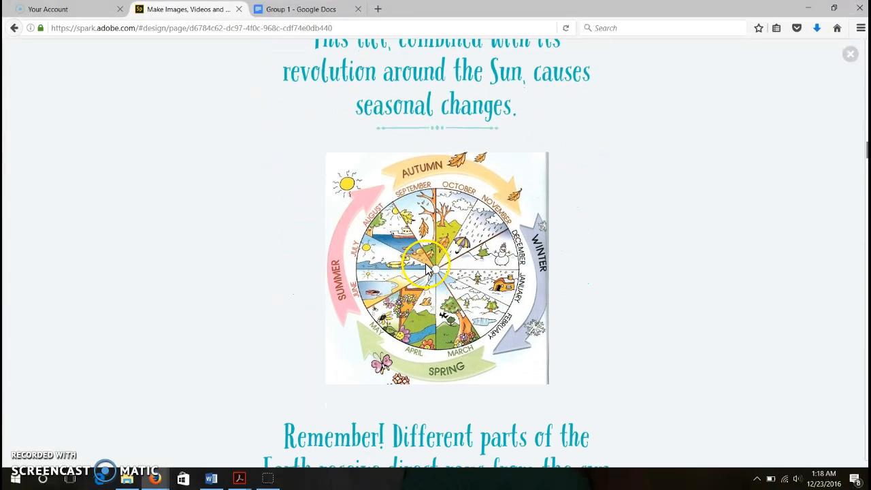
mouse_move(370, 347)
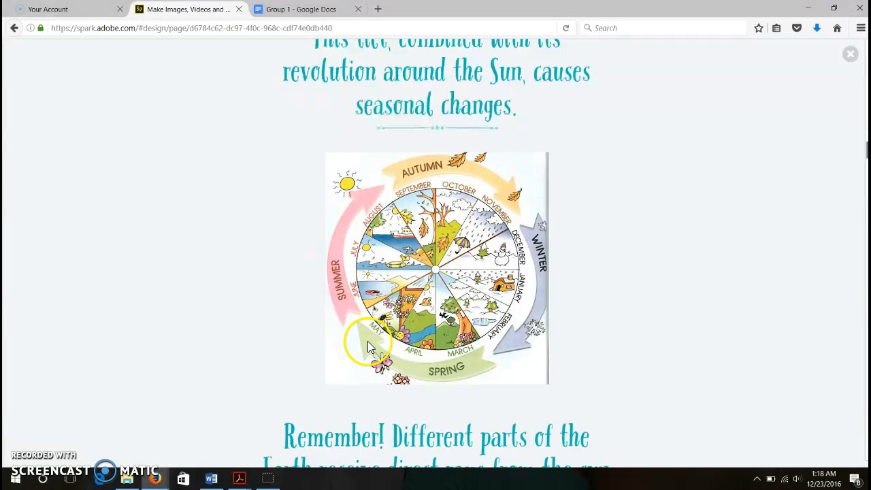
scroll(down, 3)
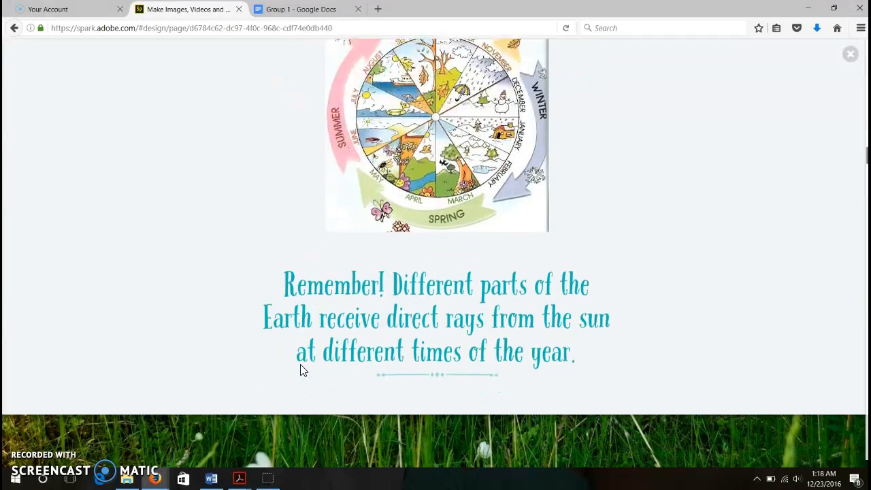
Scroll past the summer text and Sun/Earth diagram to the 'During Our Winter:' banner.
scroll(down, 3)
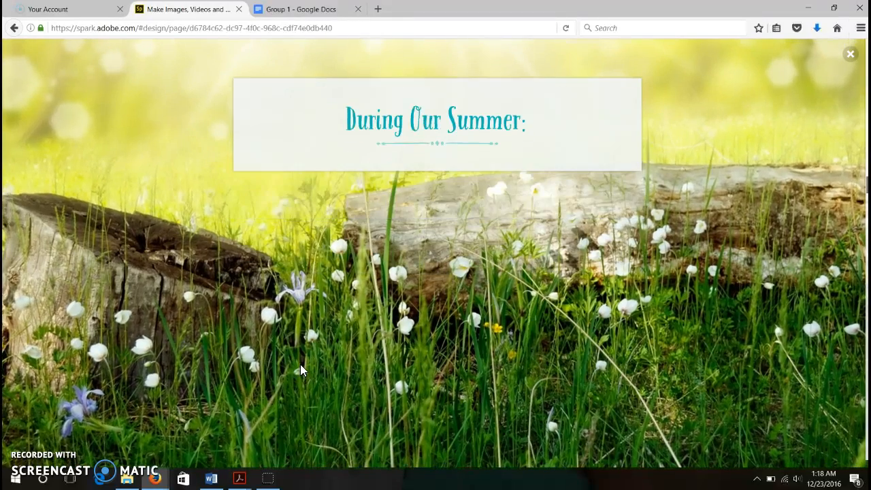
scroll(down, 3)
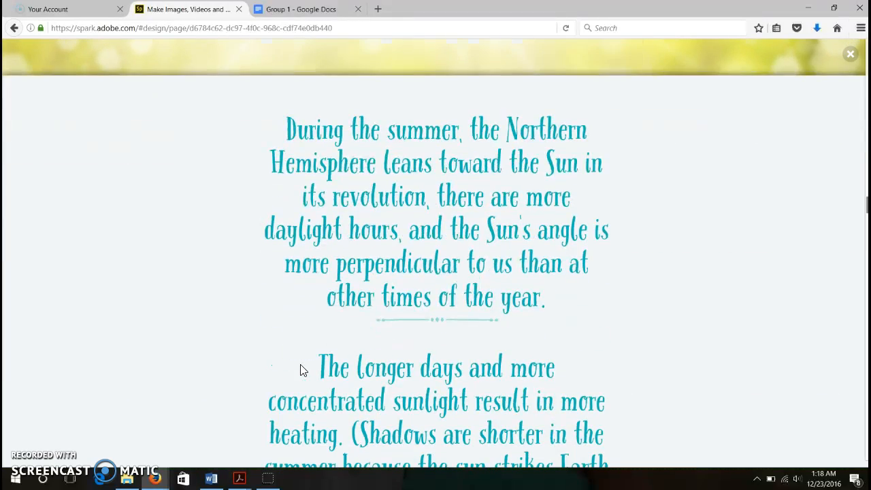
scroll(down, 3)
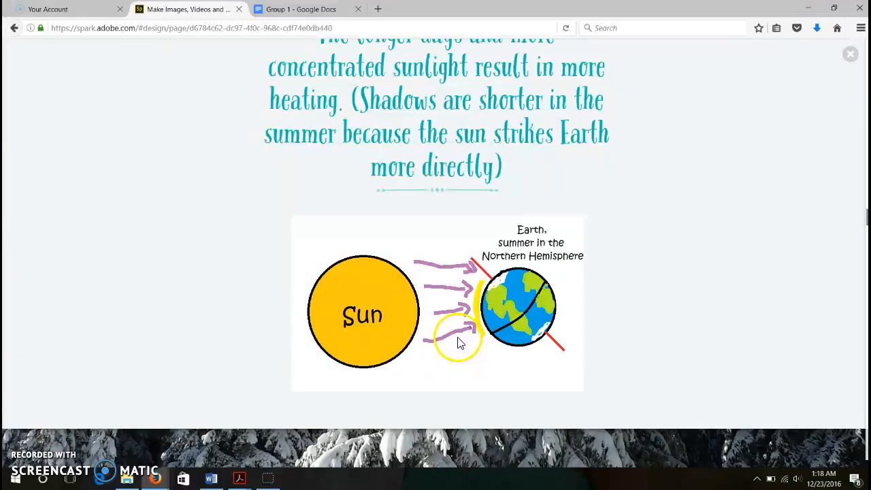
scroll(down, 3)
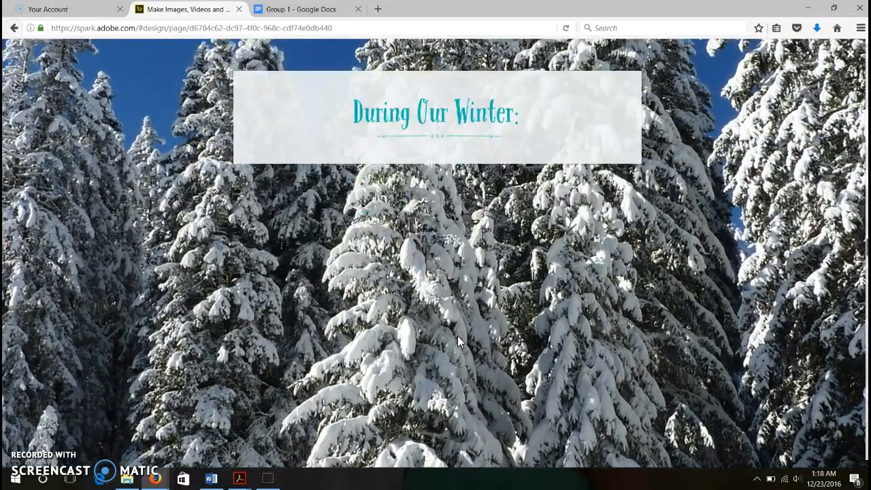
Scroll through the winter paragraphs and Earth-position diagram to the pink flower image.
scroll(down, 3)
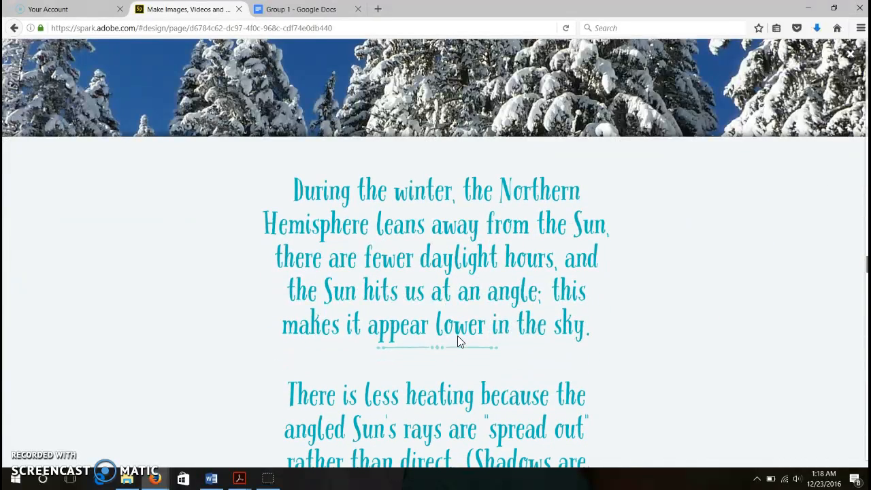
scroll(down, 3)
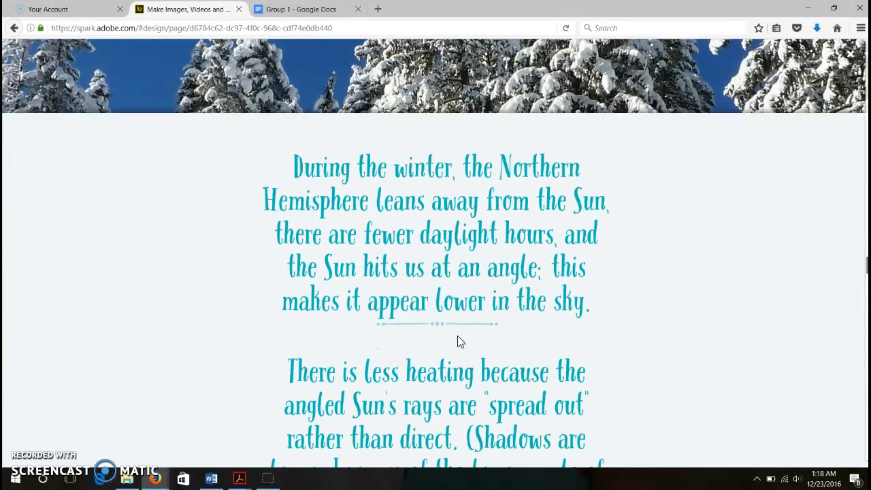
scroll(down, 3)
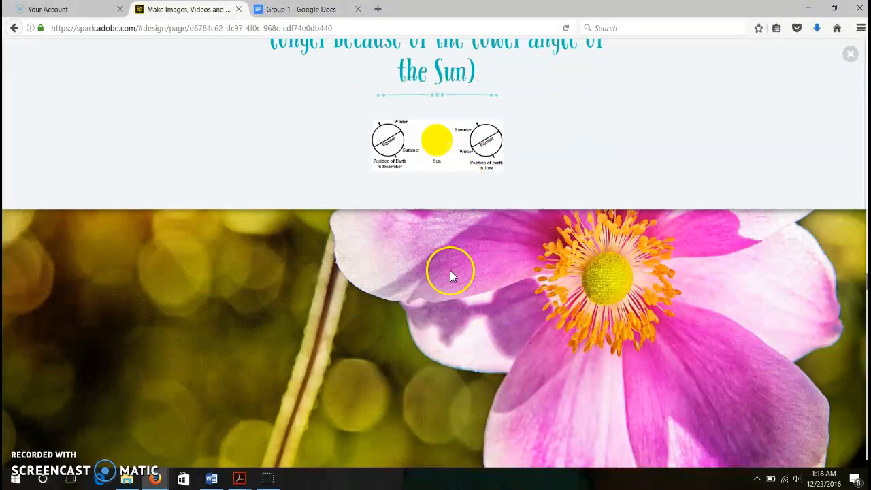
Scroll through the 'During Our Spring & Fall:' banner and paragraph to the pencils image.
scroll(down, 3)
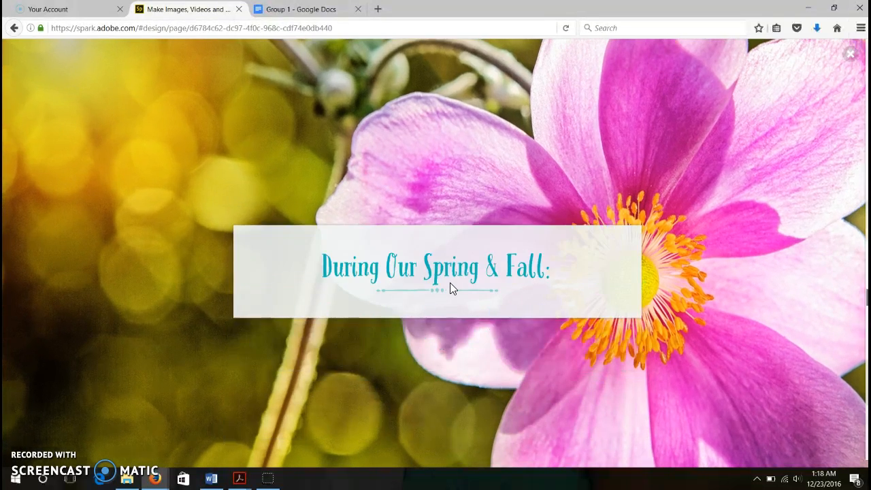
scroll(down, 3)
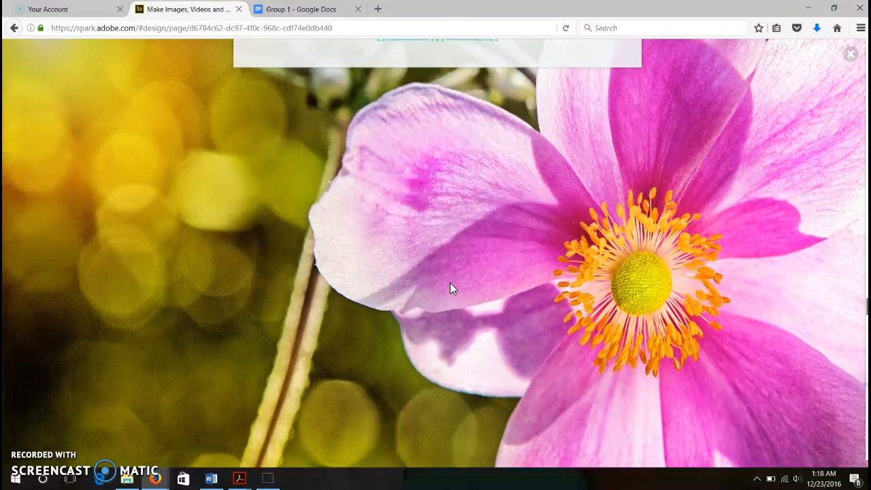
scroll(down, 3)
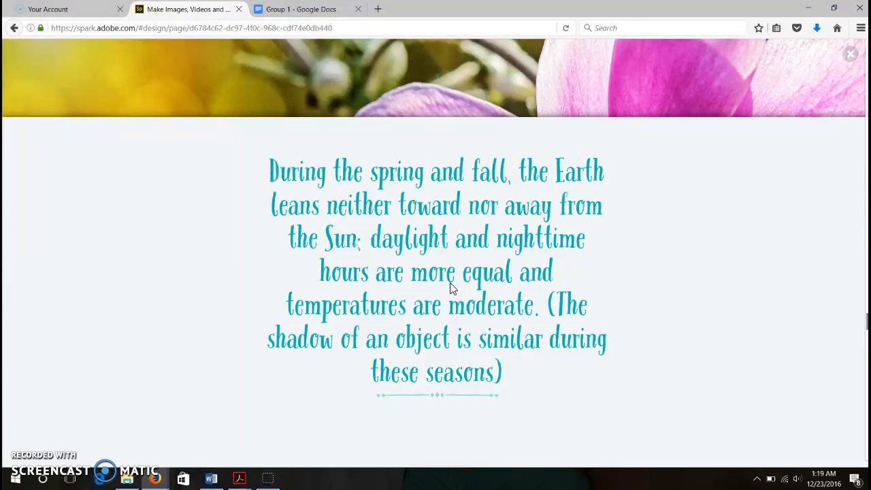
scroll(down, 3)
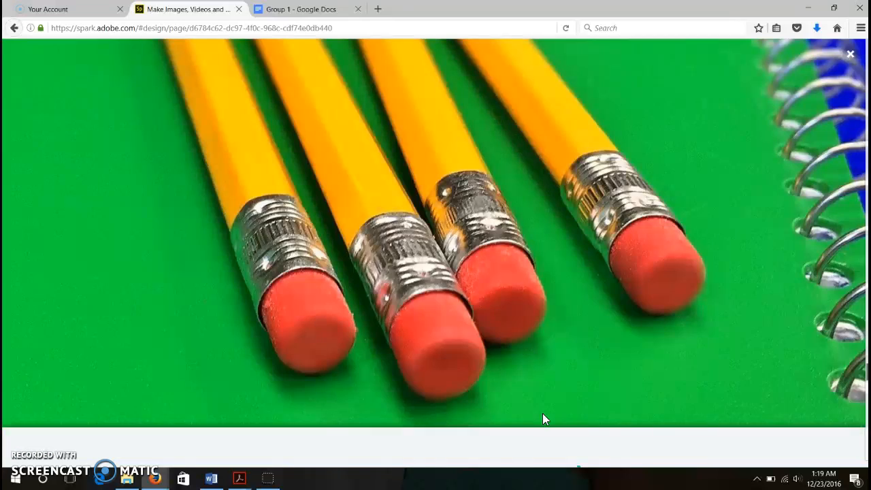
Scroll to the task text and document link, then switch to the Group 1 Google Docs tab.
scroll(down, 3)
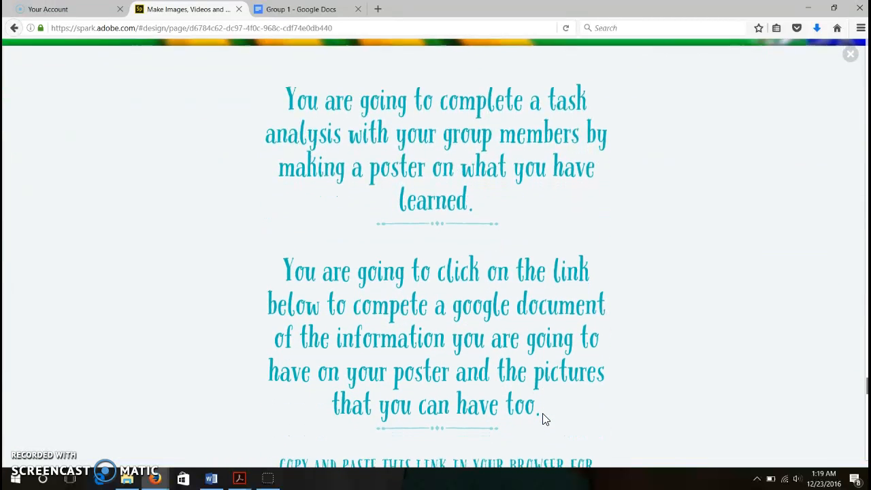
scroll(down, 3)
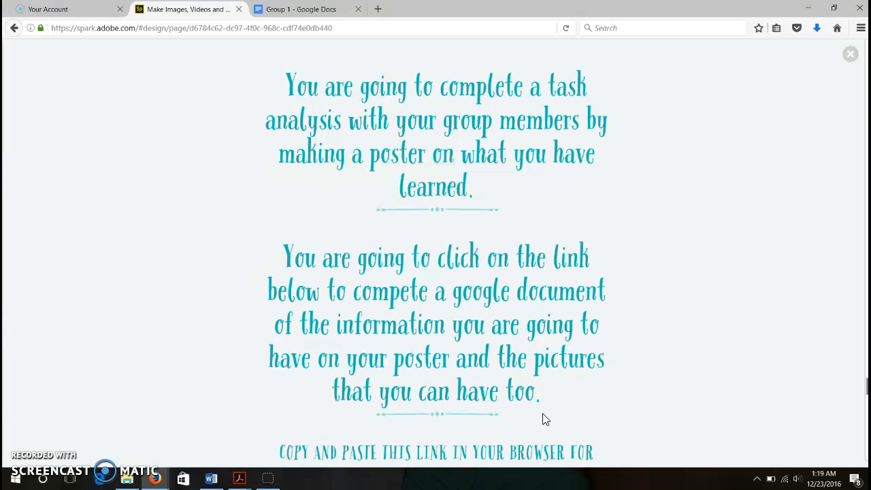
scroll(down, 3)
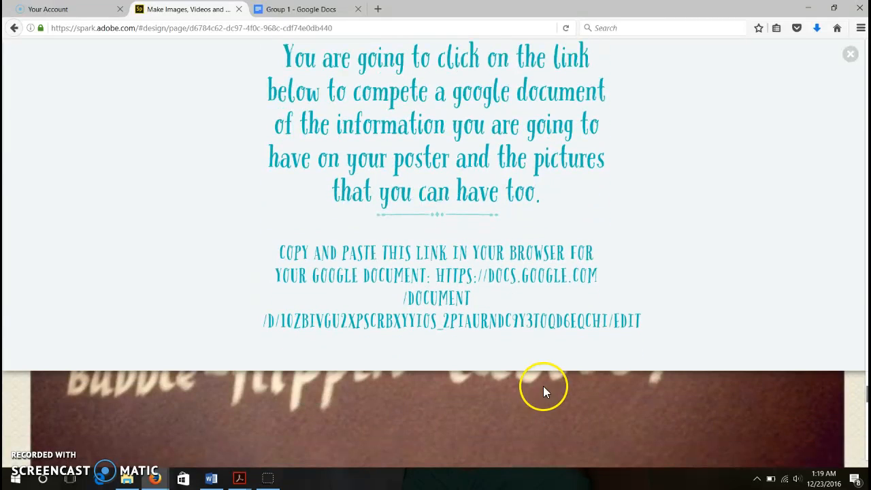
mouse_move(550, 296)
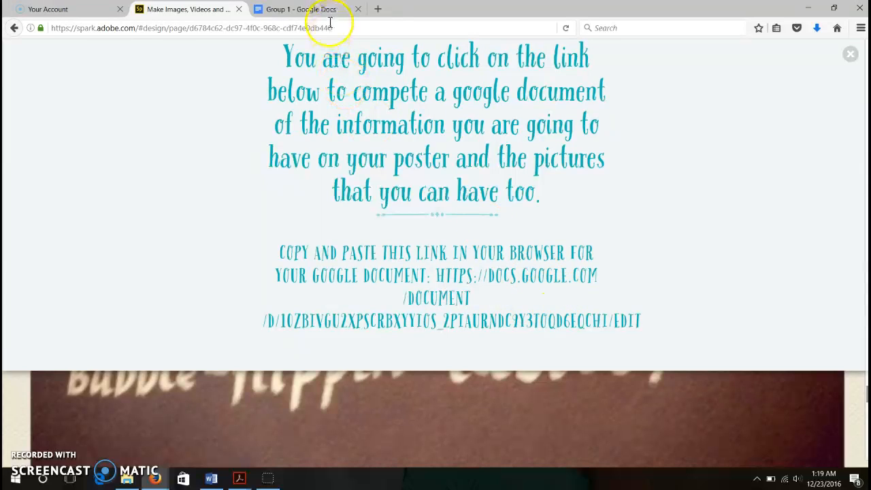
click(310, 8)
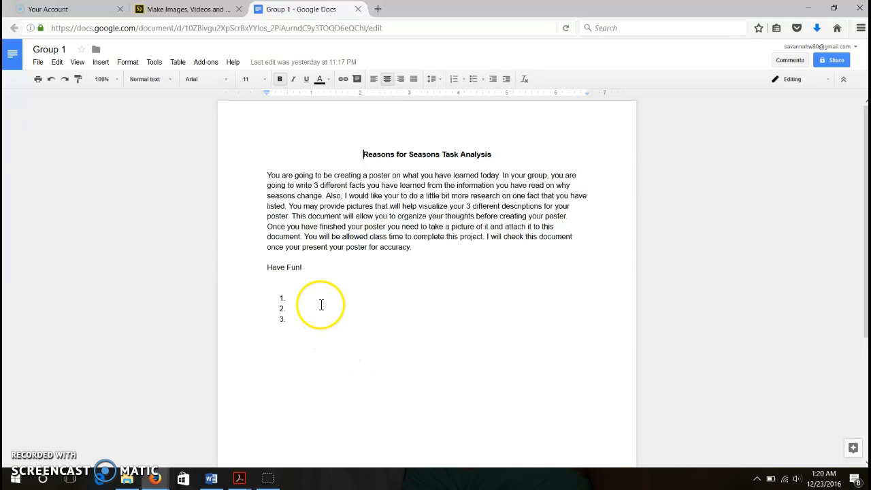
mouse_move(373, 328)
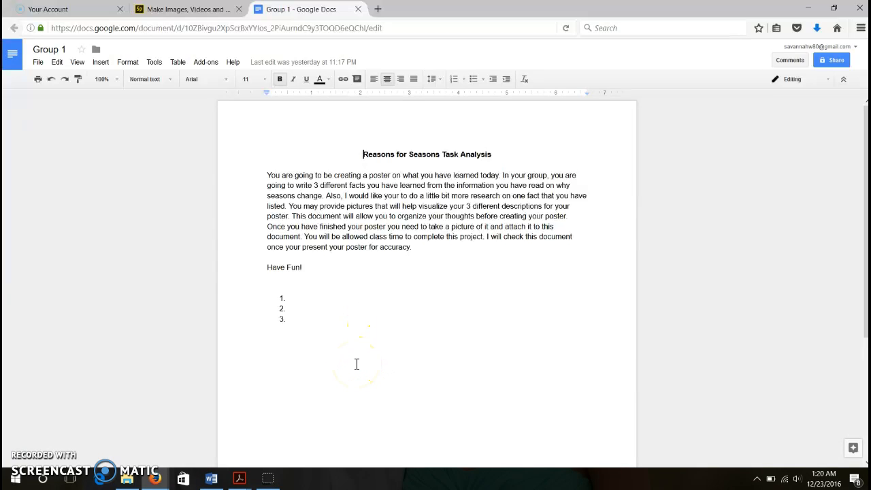
mouse_move(416, 395)
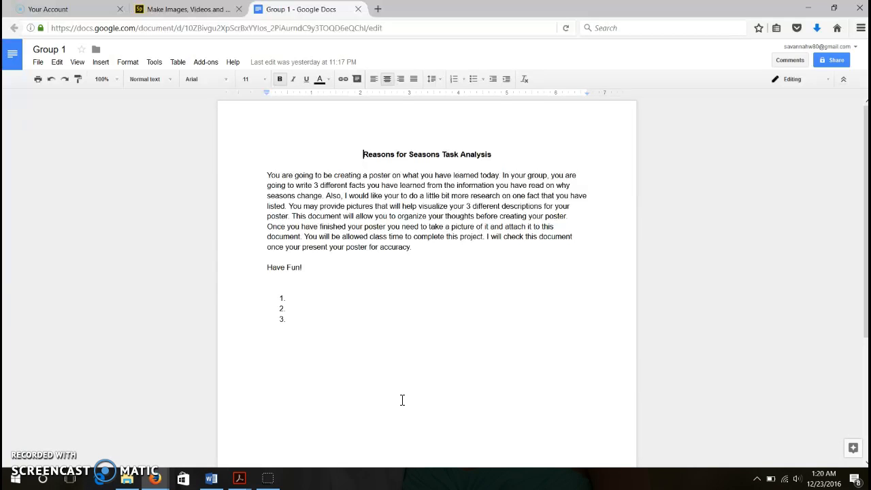
mouse_move(218, 16)
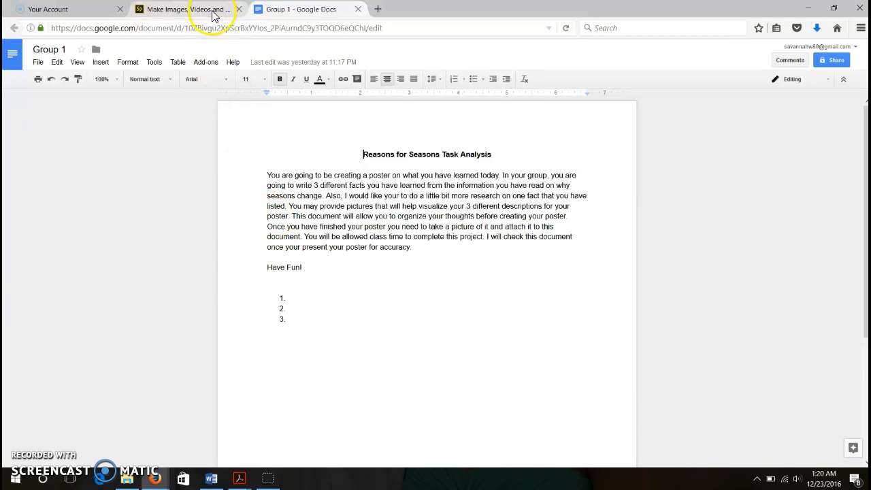
Return to the Spark tab and scroll through the Conclusion and evaluation instructions.
click(184, 8)
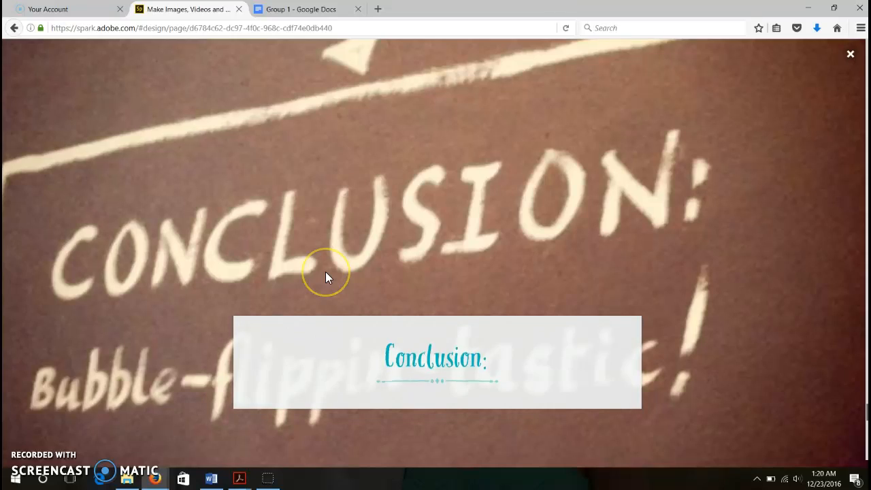
scroll(down, 3)
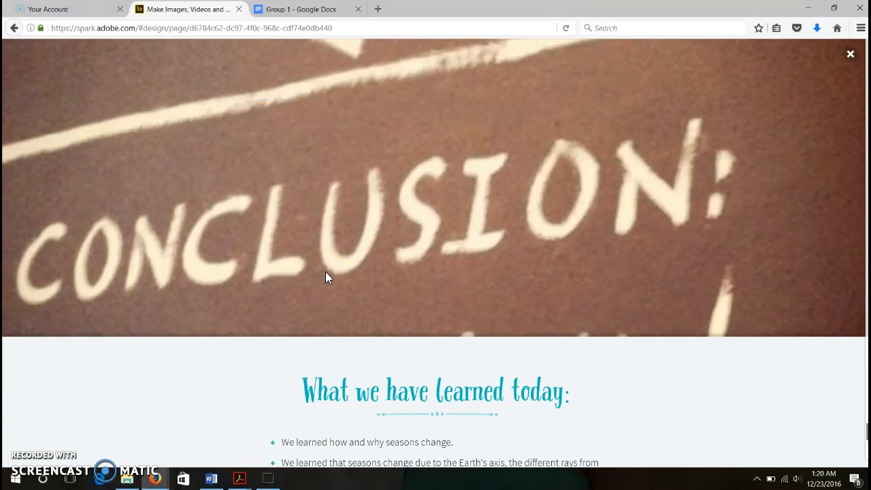
scroll(down, 3)
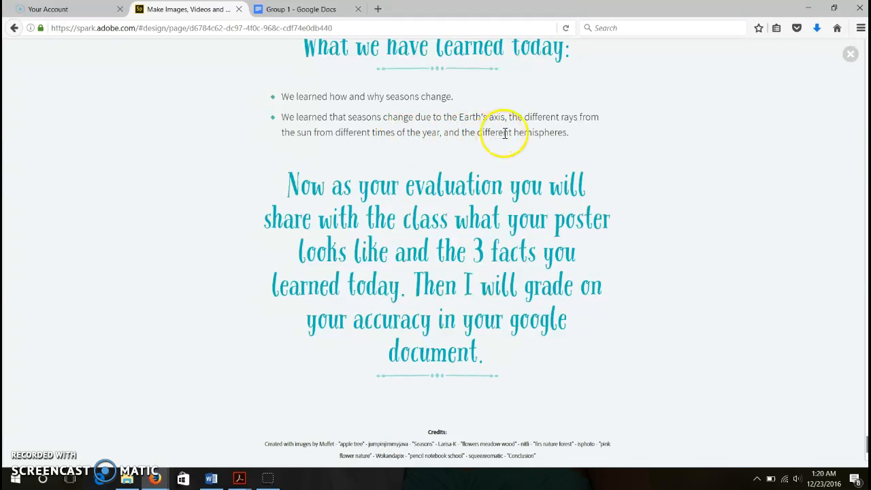
mouse_move(561, 230)
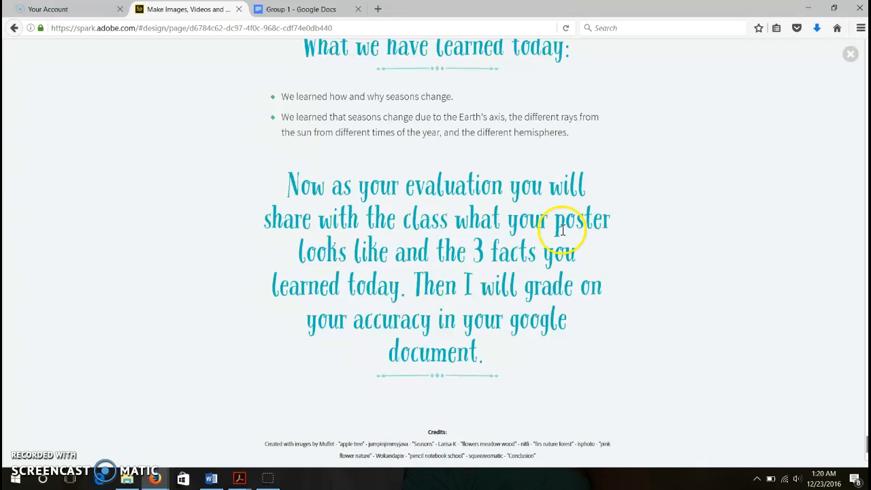
mouse_move(637, 263)
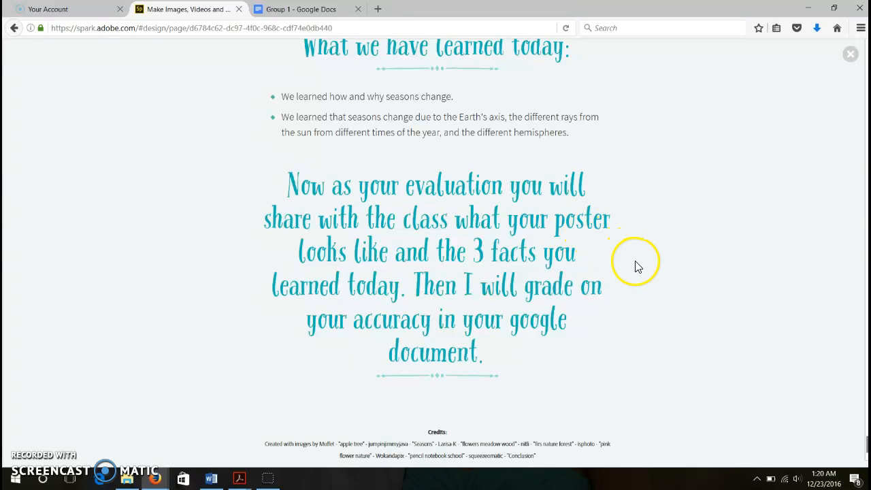
mouse_move(615, 317)
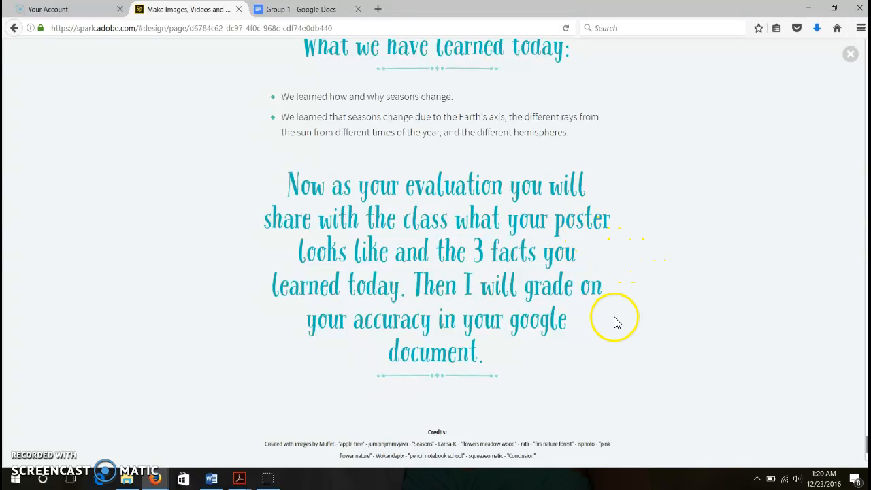
mouse_move(604, 324)
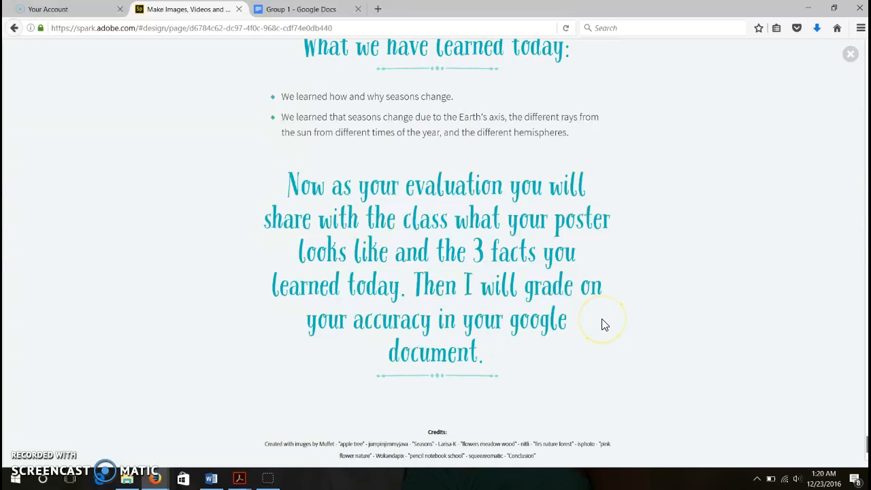